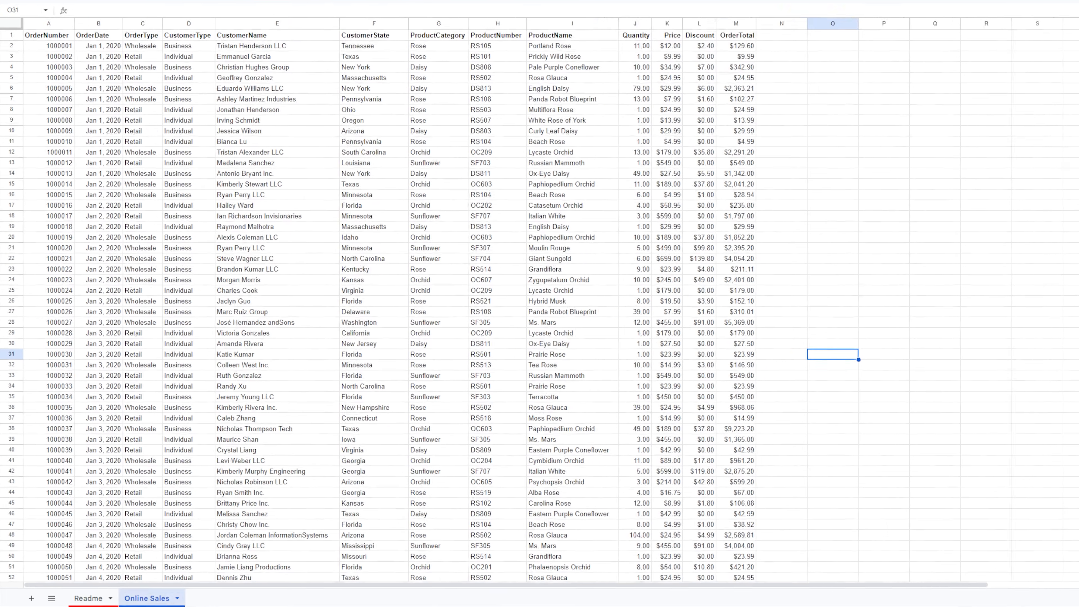
# Add a new sheet named Dashboard and insert an empty chart on it
pyautogui.click(31, 598)
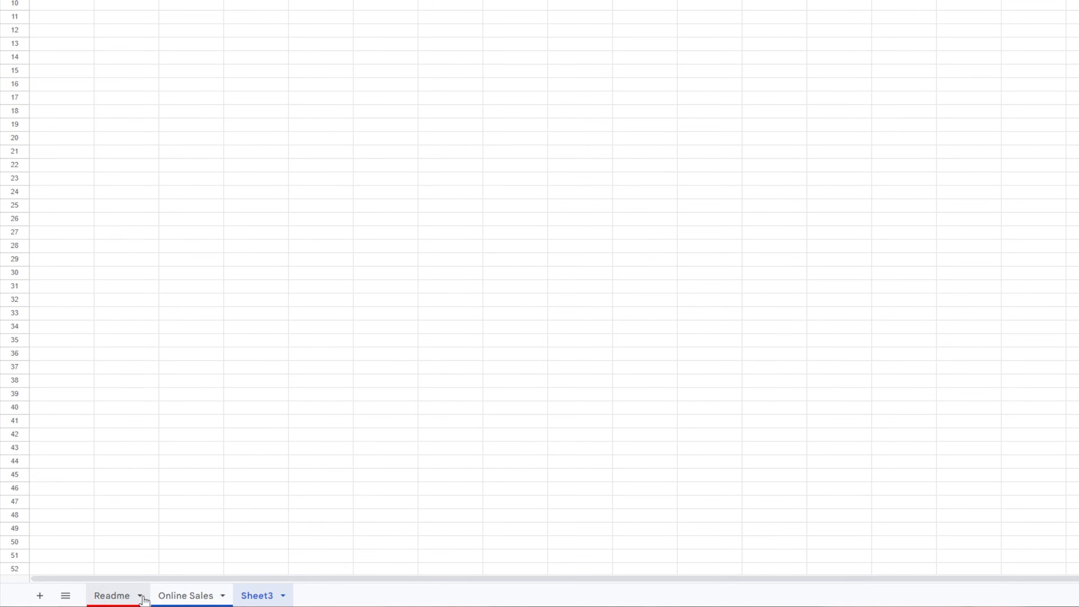
pyautogui.doubleClick(261, 595)
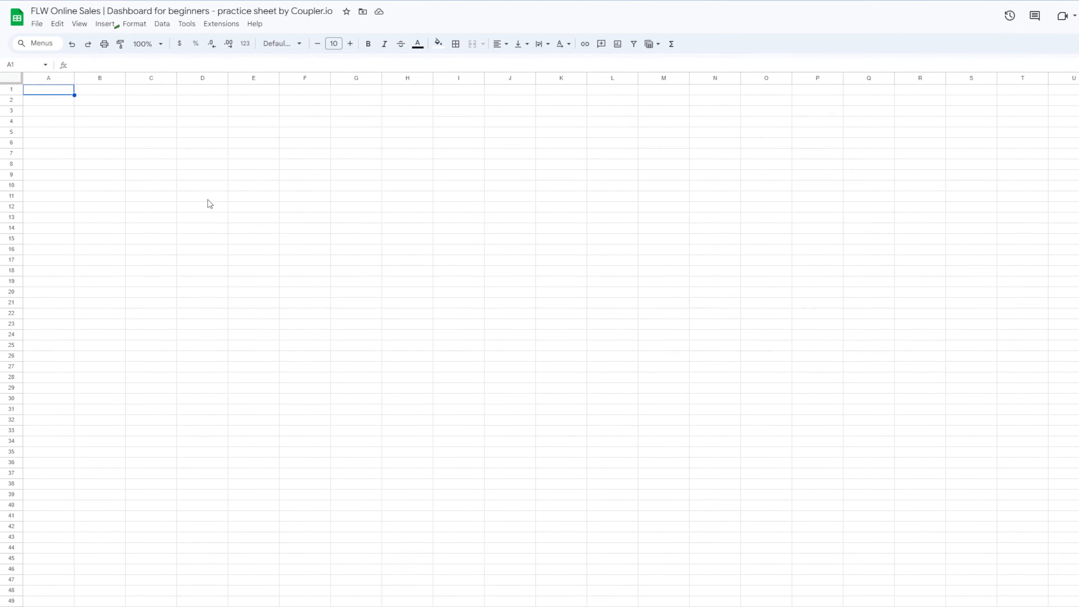
pyautogui.click(105, 23)
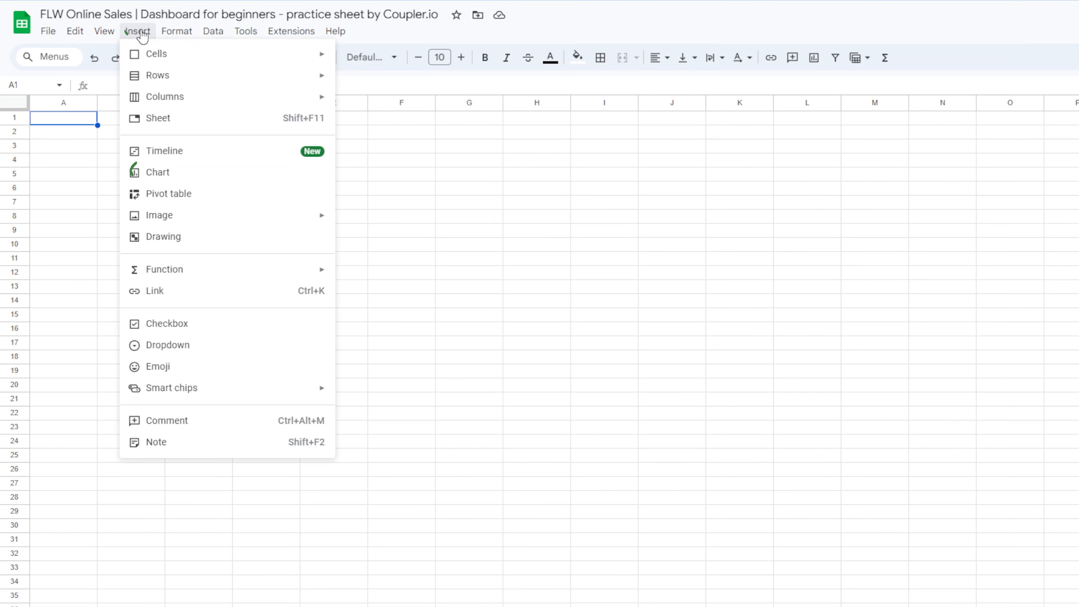
pyautogui.click(157, 172)
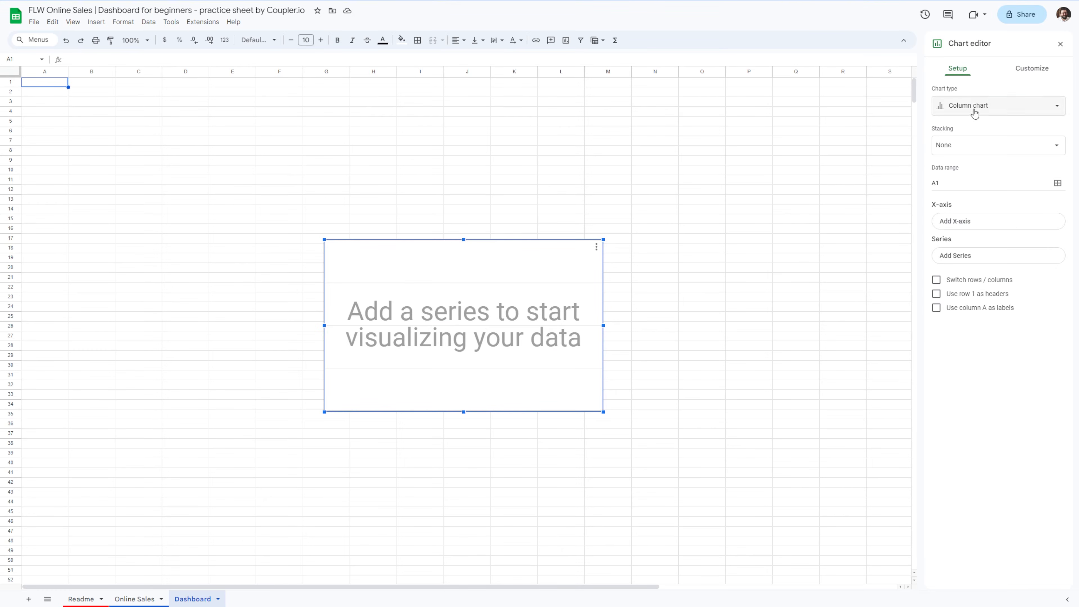
# Make the chart a Scorecard over 'Online Sales'!M1:M4977 with Aggregate (Sum), showing $6,899,234.05
pyautogui.click(998, 106)
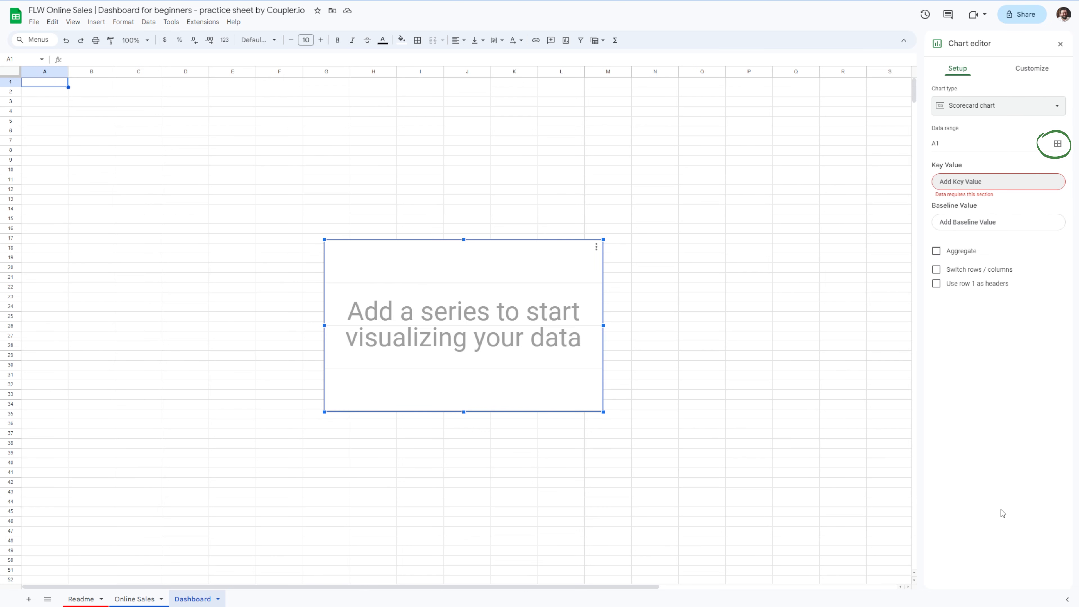
pyautogui.click(1057, 144)
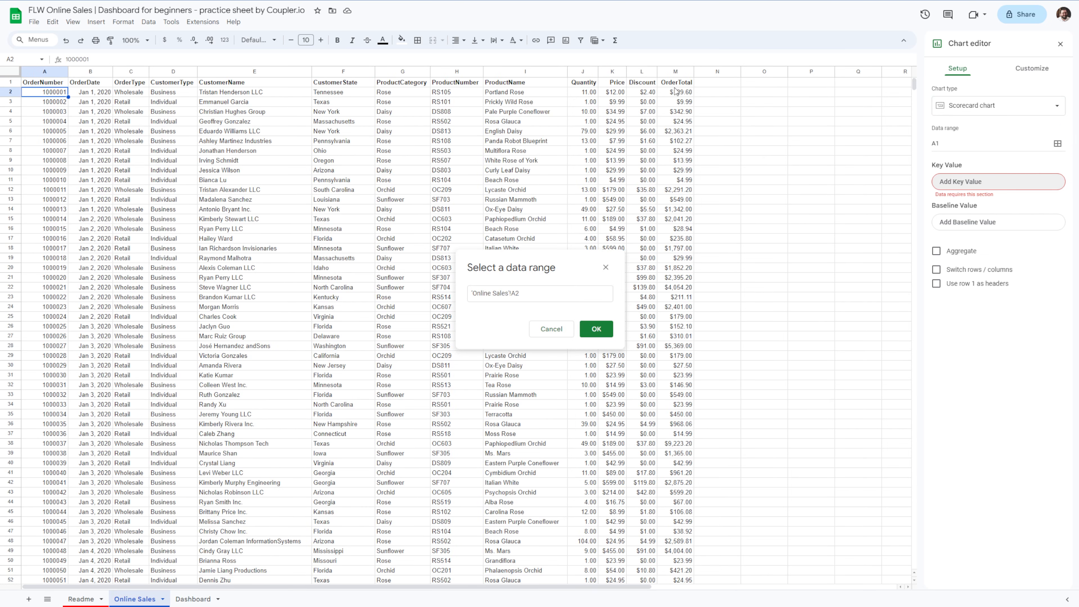
pyautogui.click(675, 82)
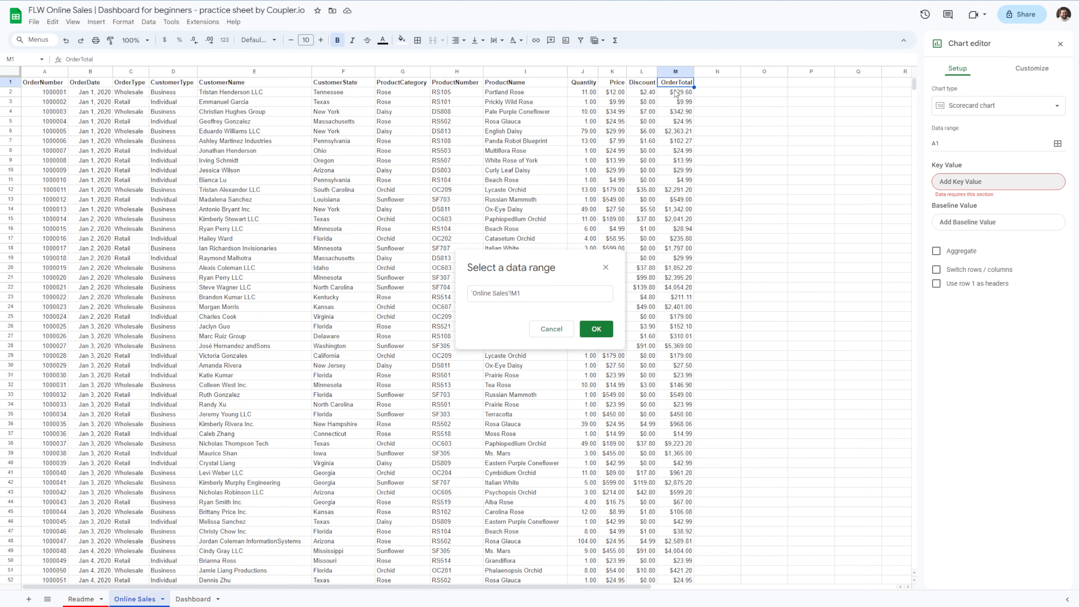
pyautogui.scroll(-3)
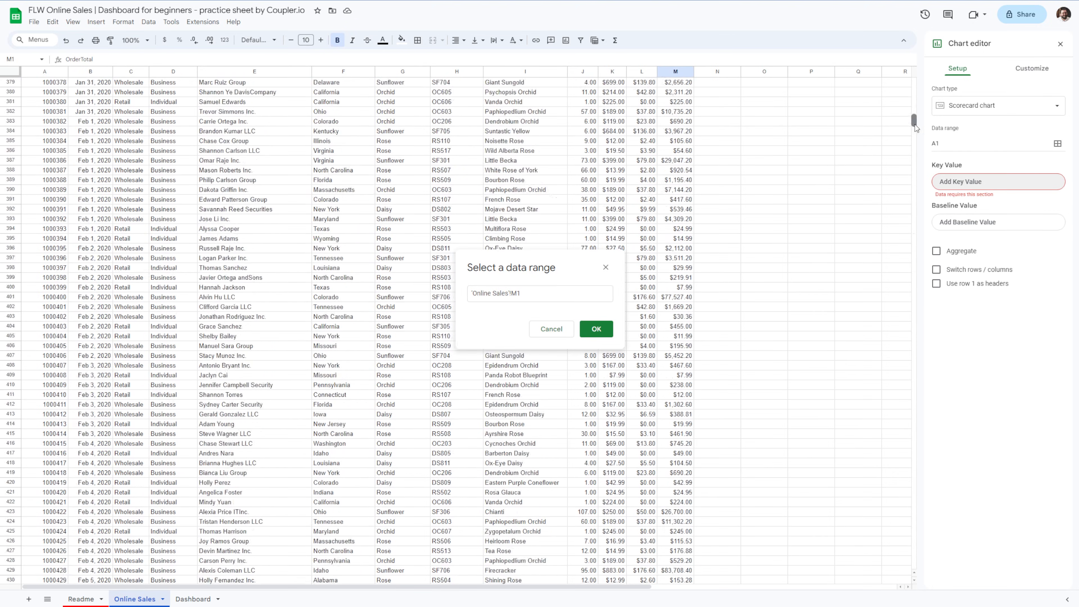
pyautogui.click(596, 329)
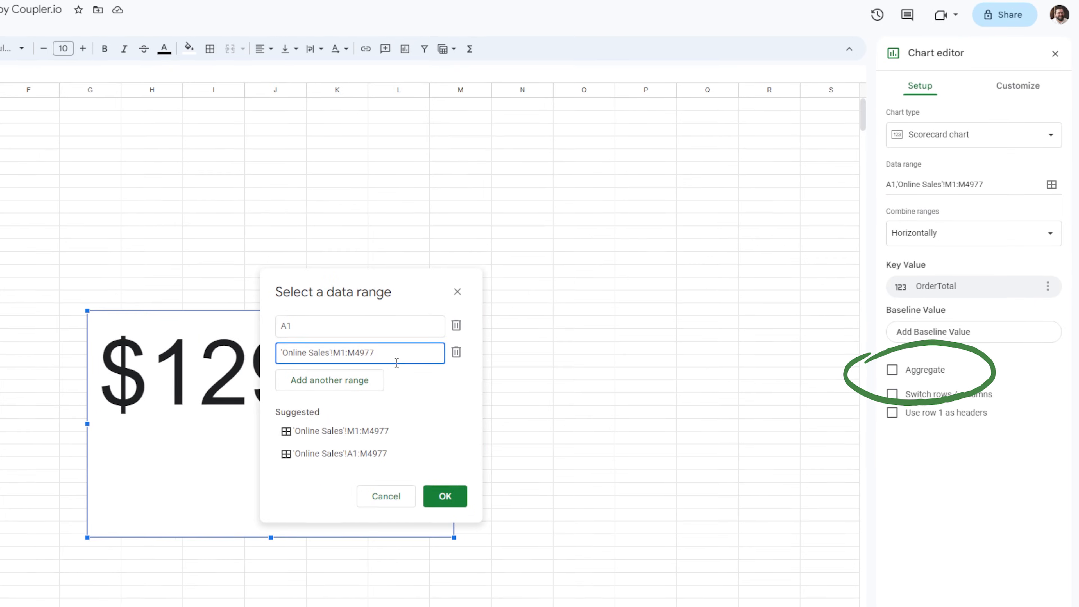
pyautogui.click(892, 369)
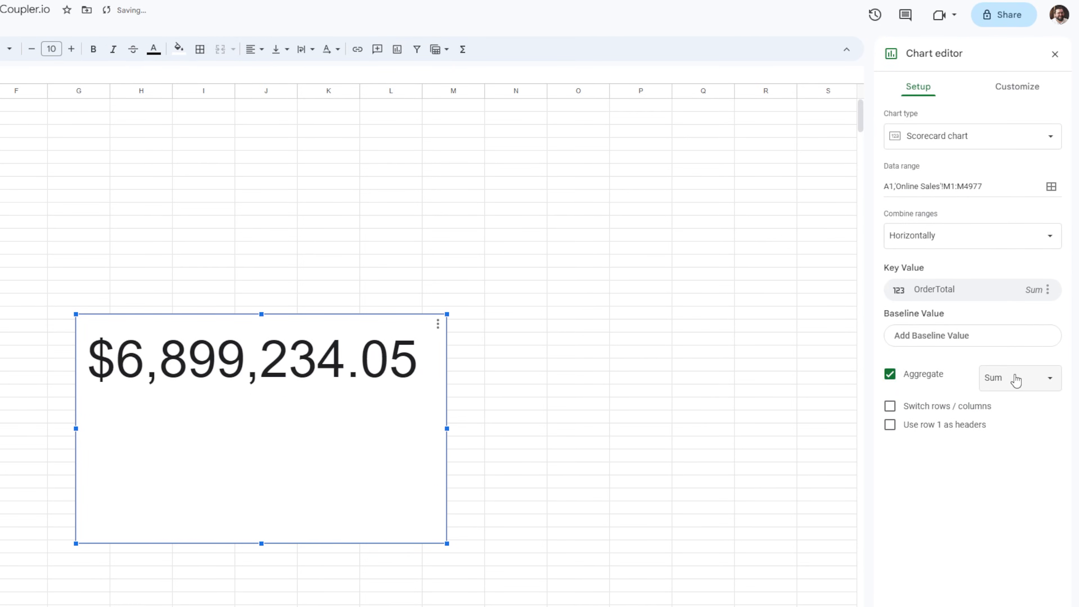
pyautogui.moveTo(1015, 379)
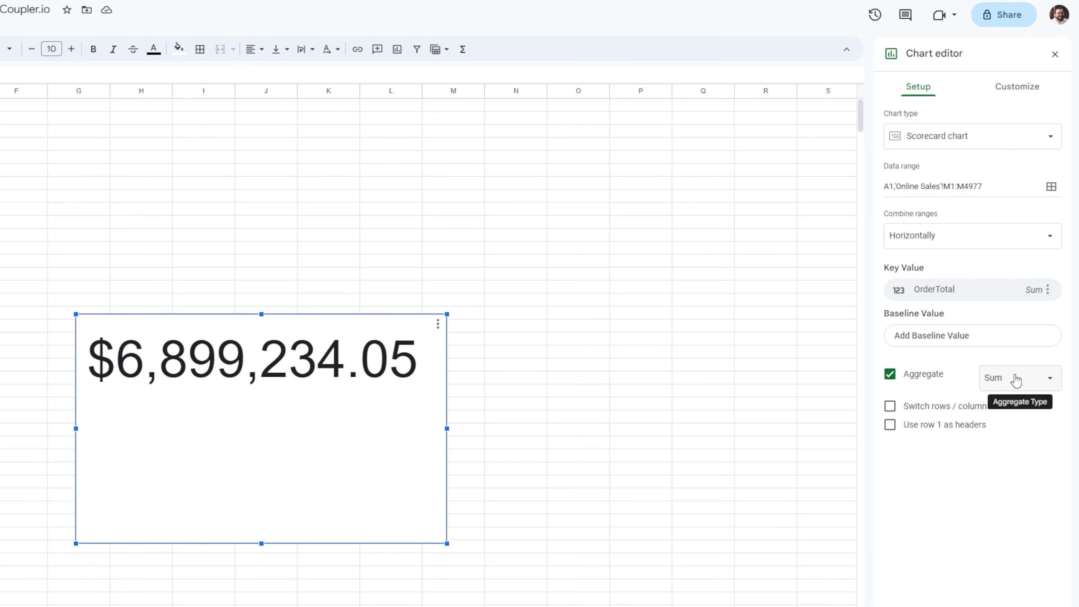
pyautogui.click(1017, 86)
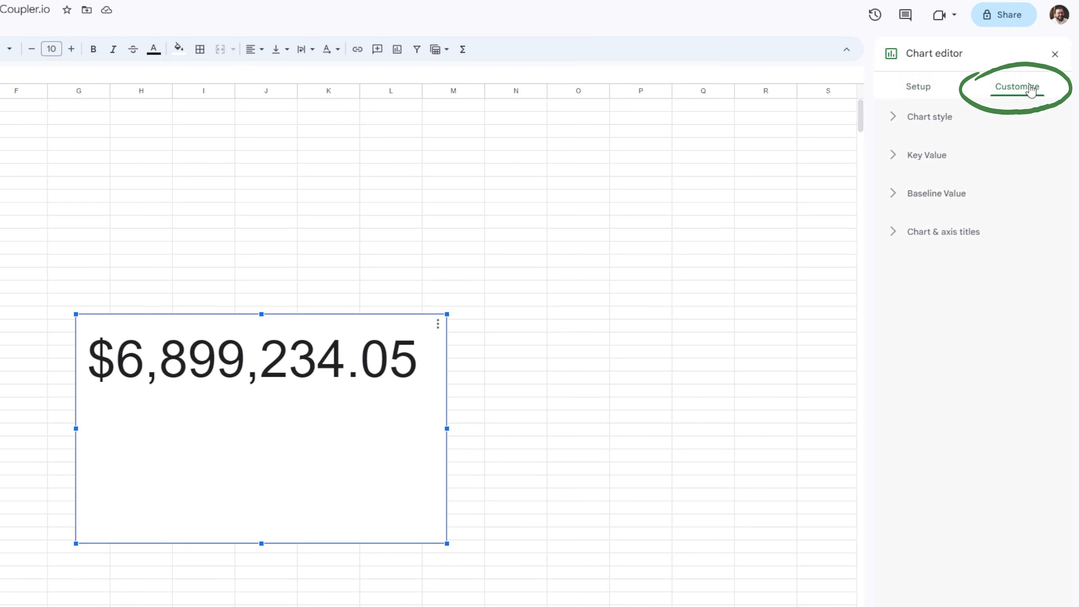
# Scale the key value by 1,000,000 with an M suffix and title the scorecard Total Sales, reading $6.90M
pyautogui.click(927, 155)
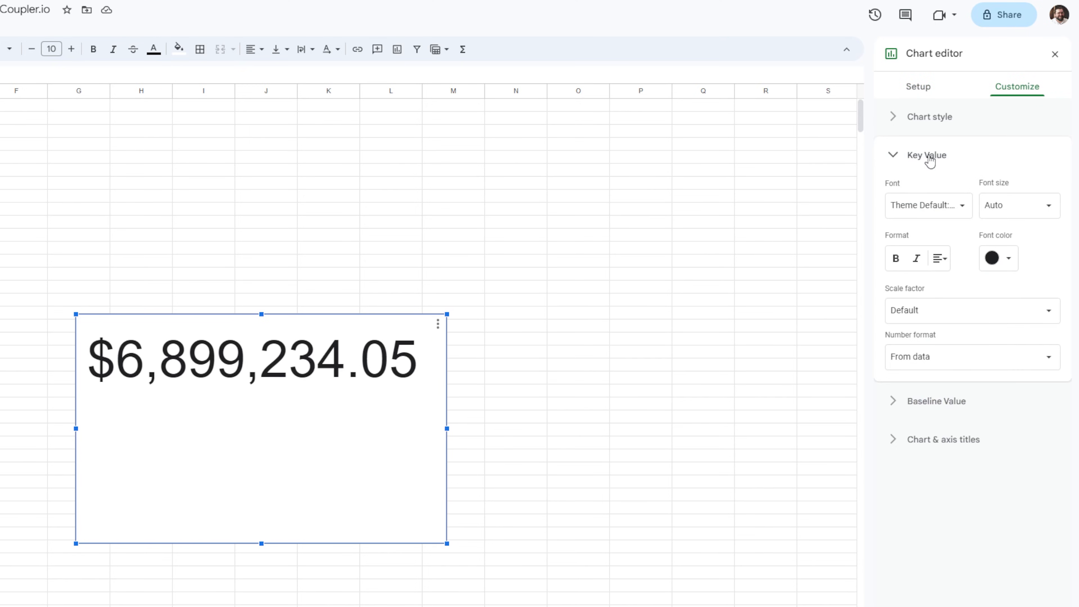
pyautogui.click(972, 311)
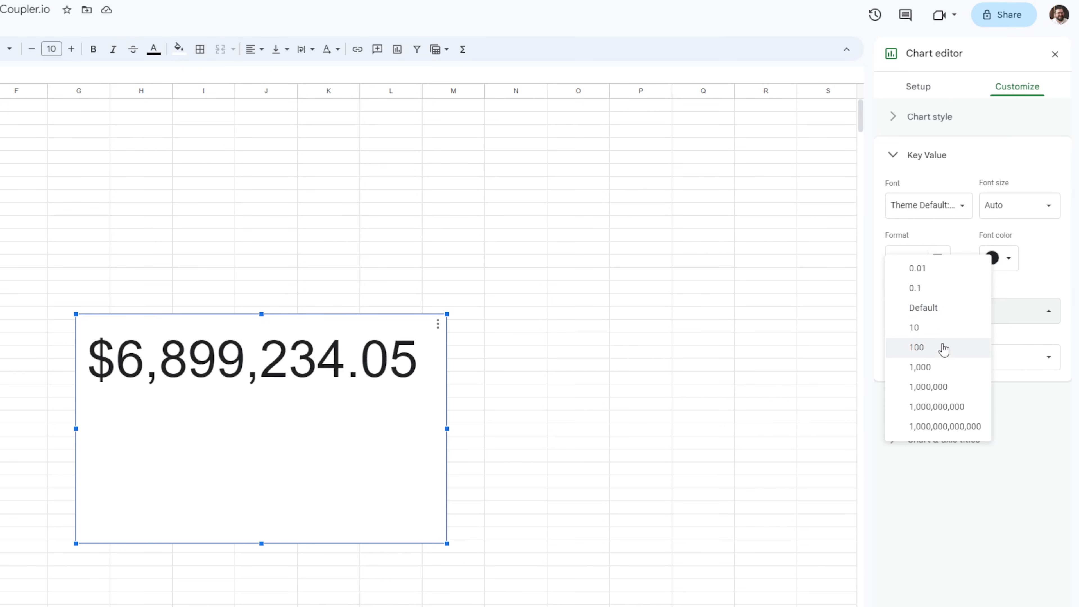
pyautogui.click(927, 386)
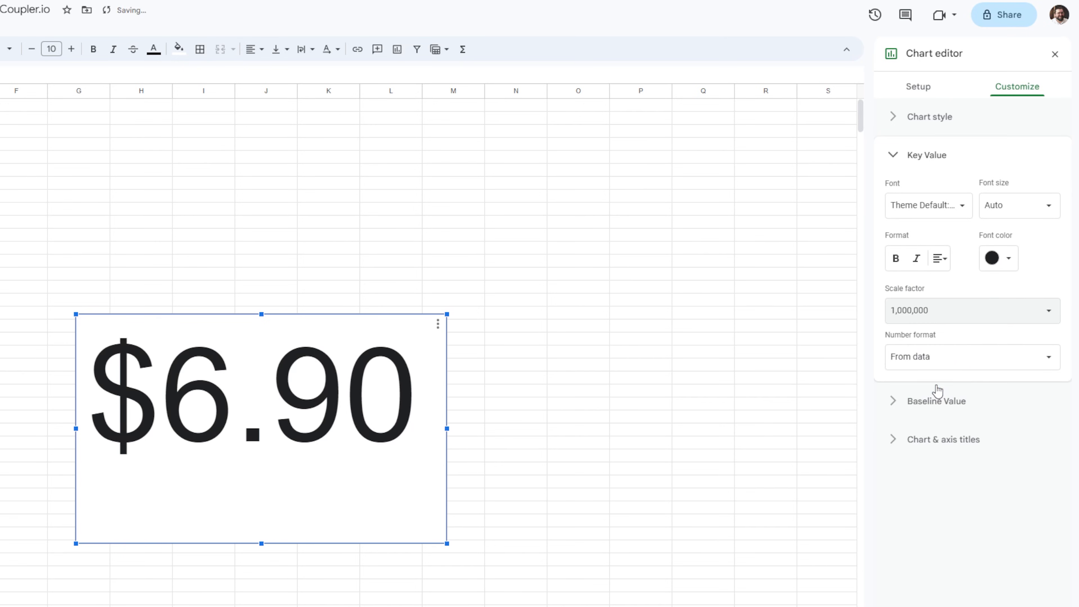
pyautogui.click(972, 358)
pyautogui.write('M')
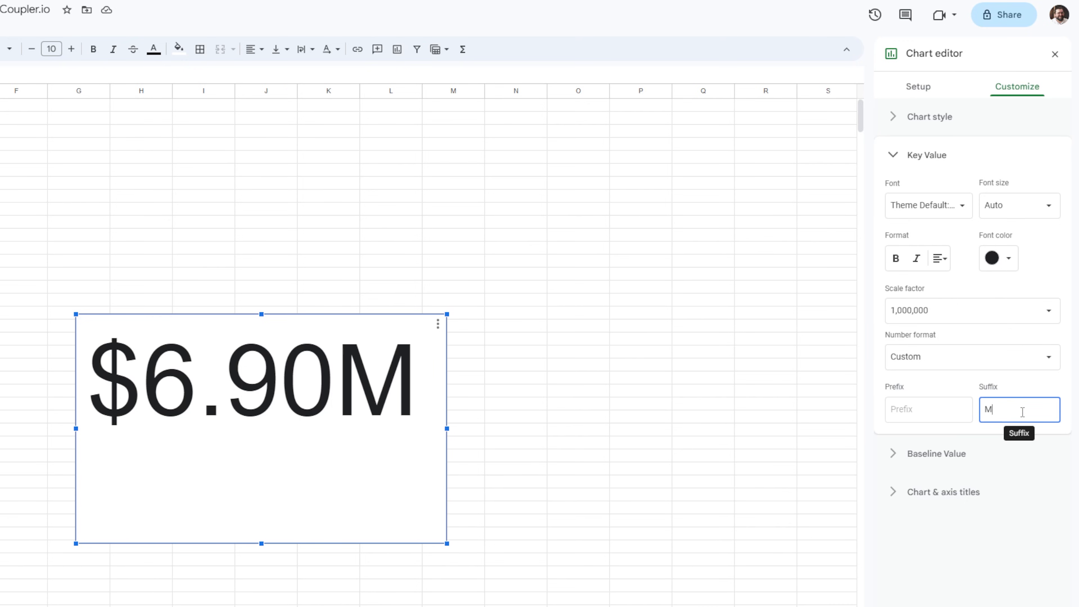
pyautogui.click(894, 234)
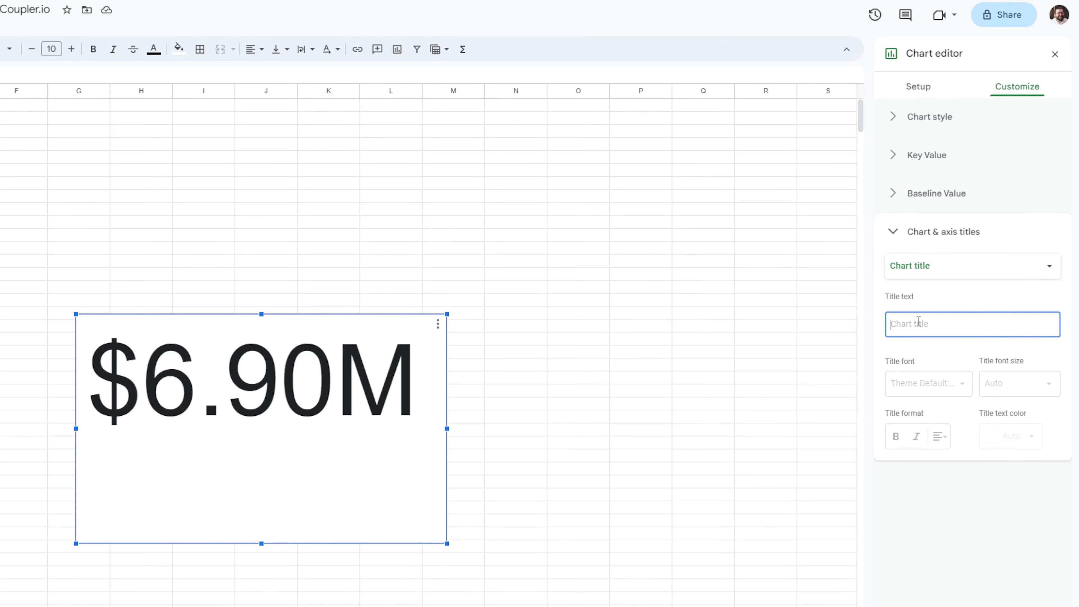
pyautogui.write('Total Sales')
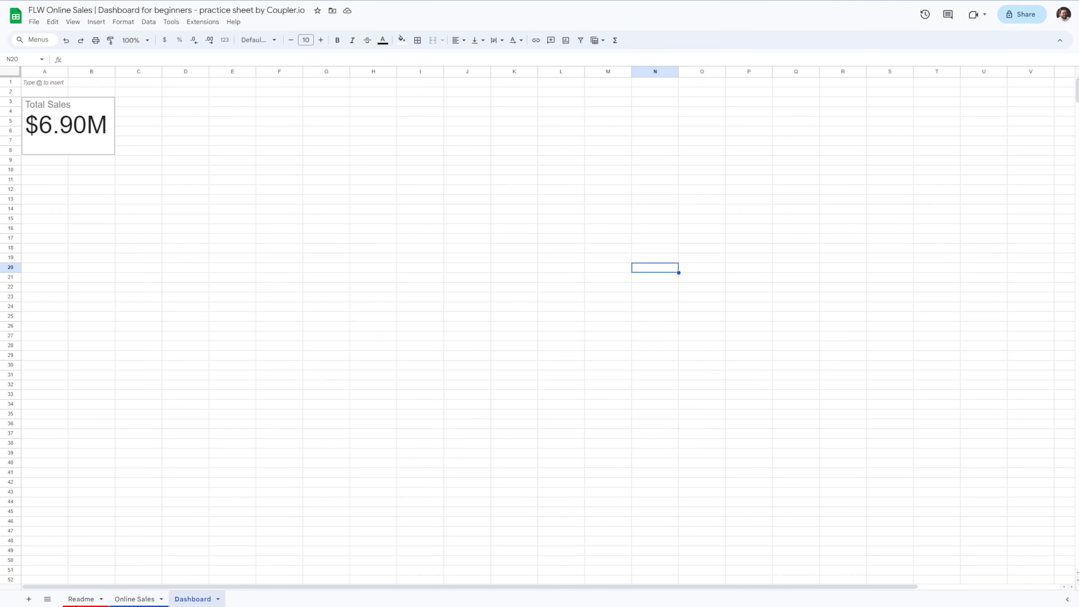
# Add a Month column to Online Sales with =ARRAYFORMULA(text(B2:B4977,"MMM")) and return to Dashboard
pyautogui.click(133, 599)
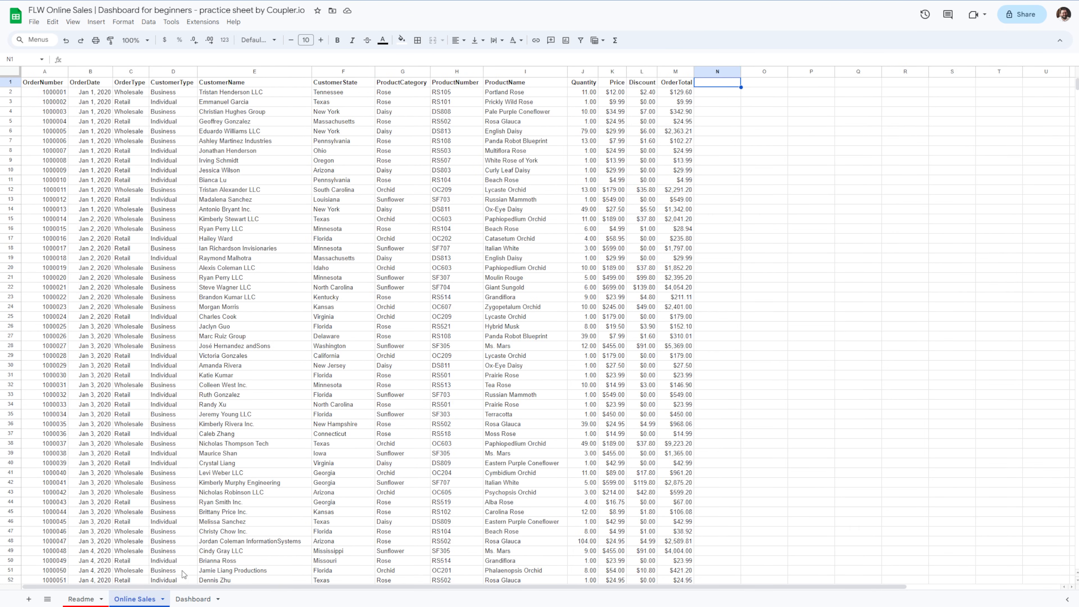
pyautogui.moveTo(321, 481)
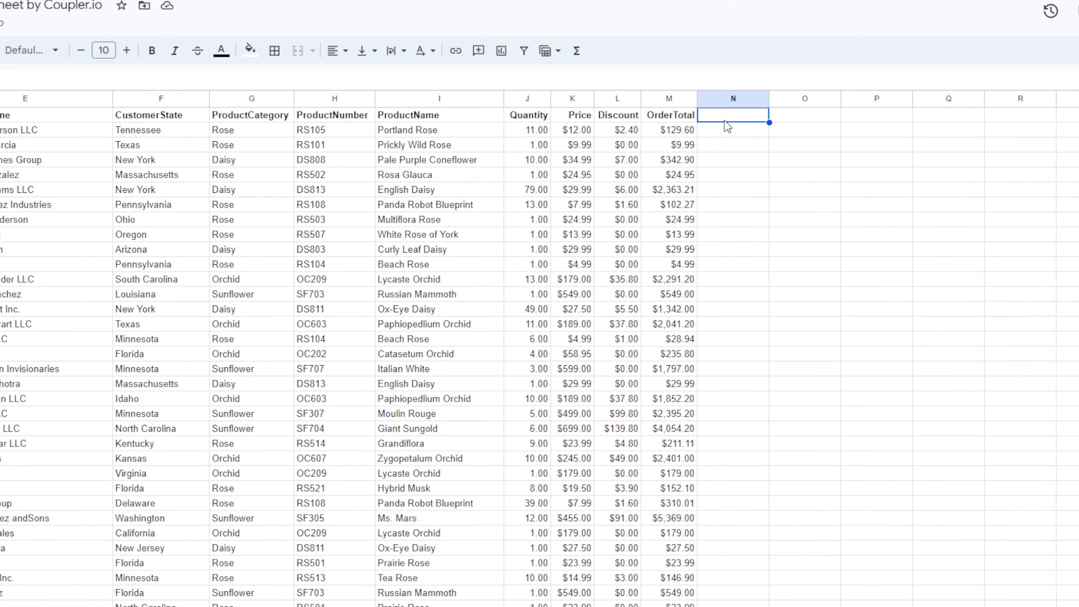
pyautogui.write('Month')
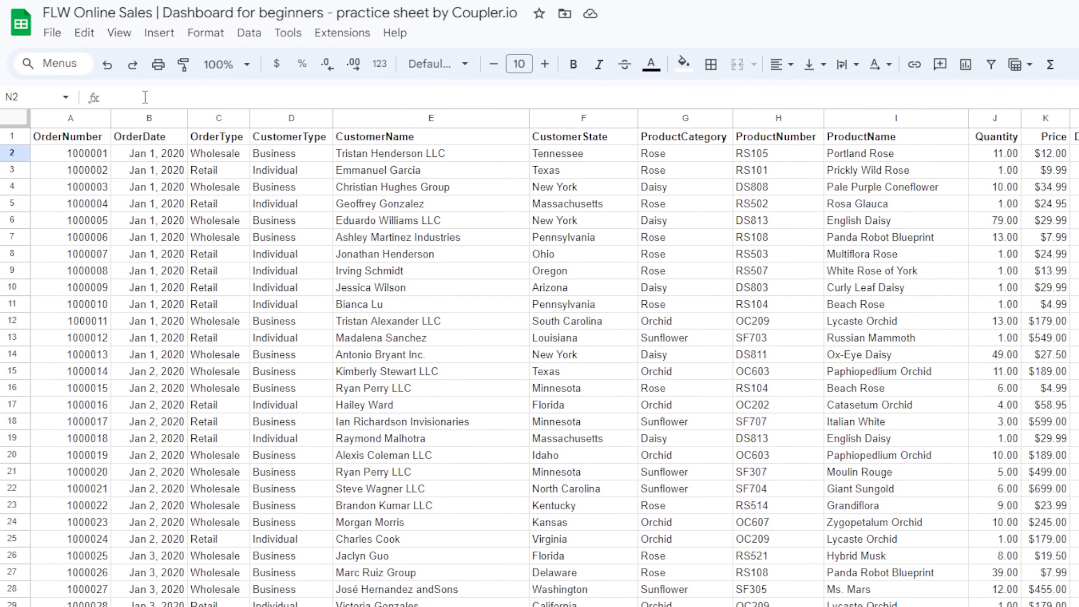
pyautogui.write('=Array')
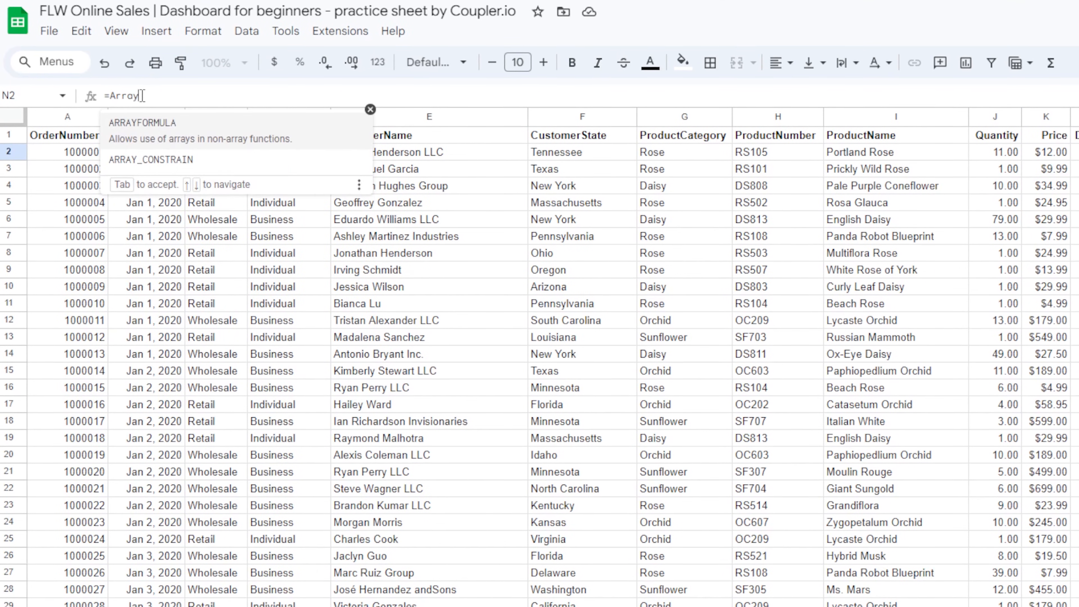
pyautogui.write('FORMULA(text(B2:B')
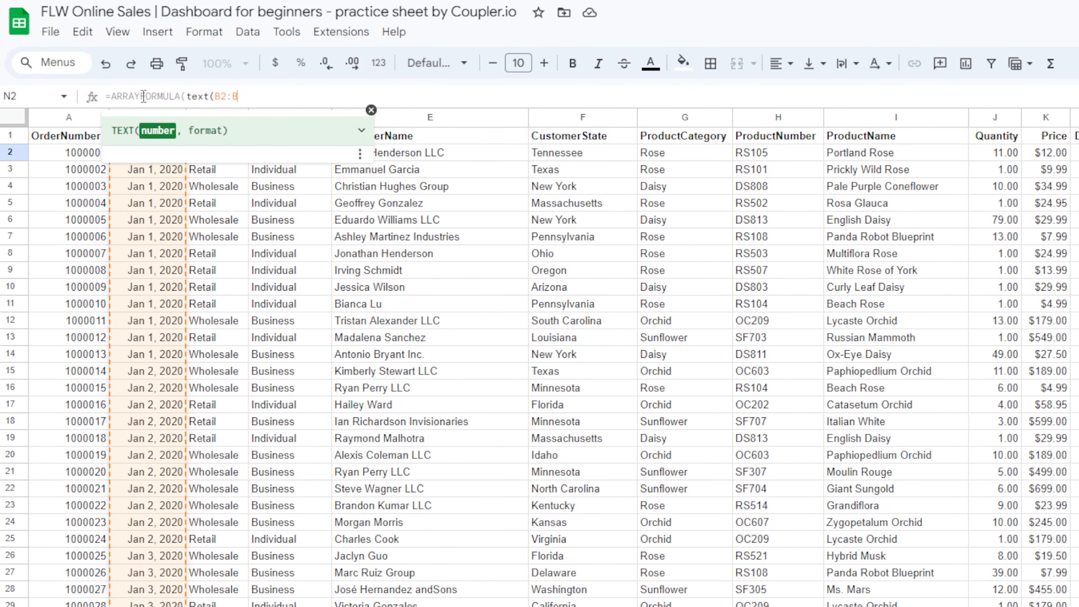
pyautogui.write('4977,"MMM')
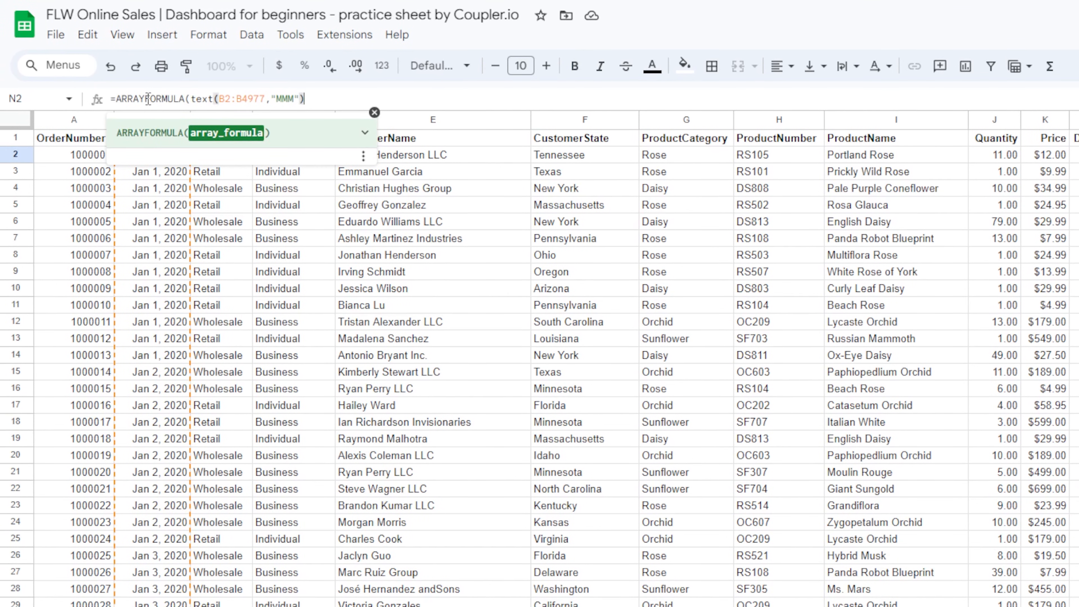
pyautogui.press('Enter')
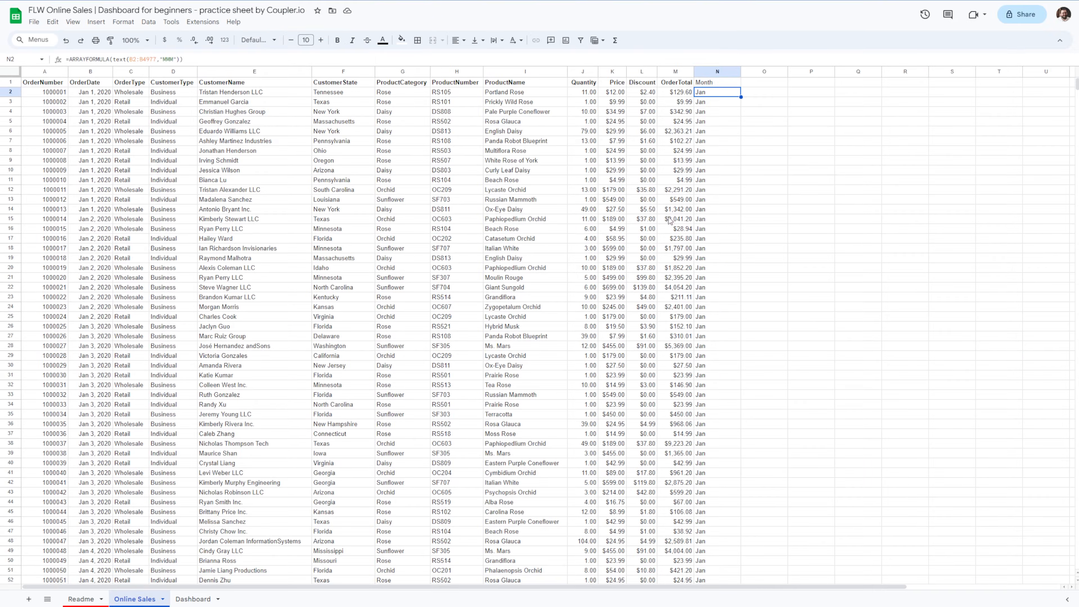
pyautogui.click(193, 599)
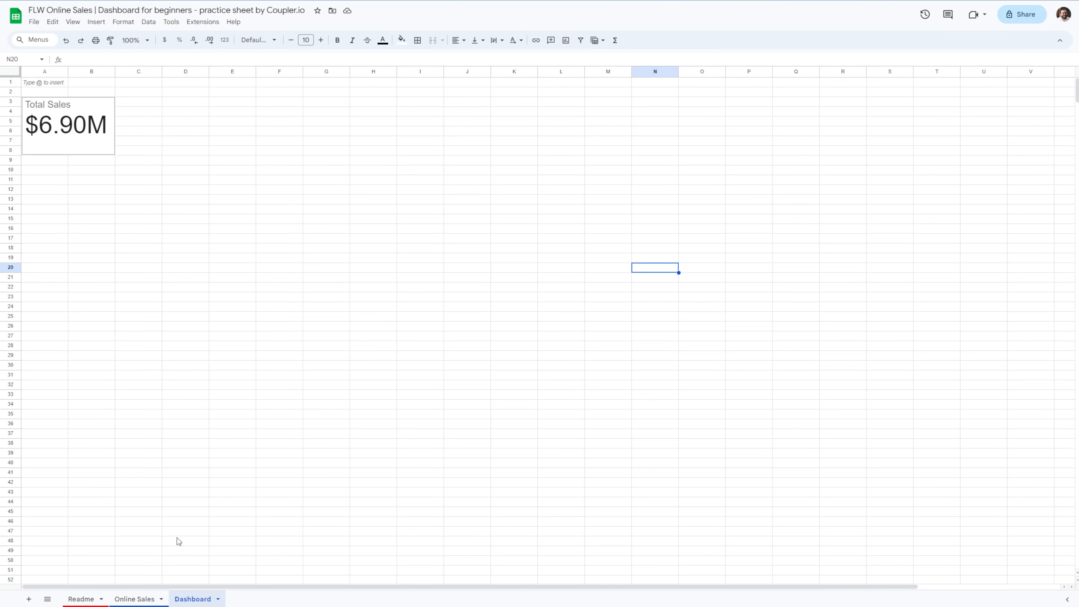
pyautogui.moveTo(199, 420)
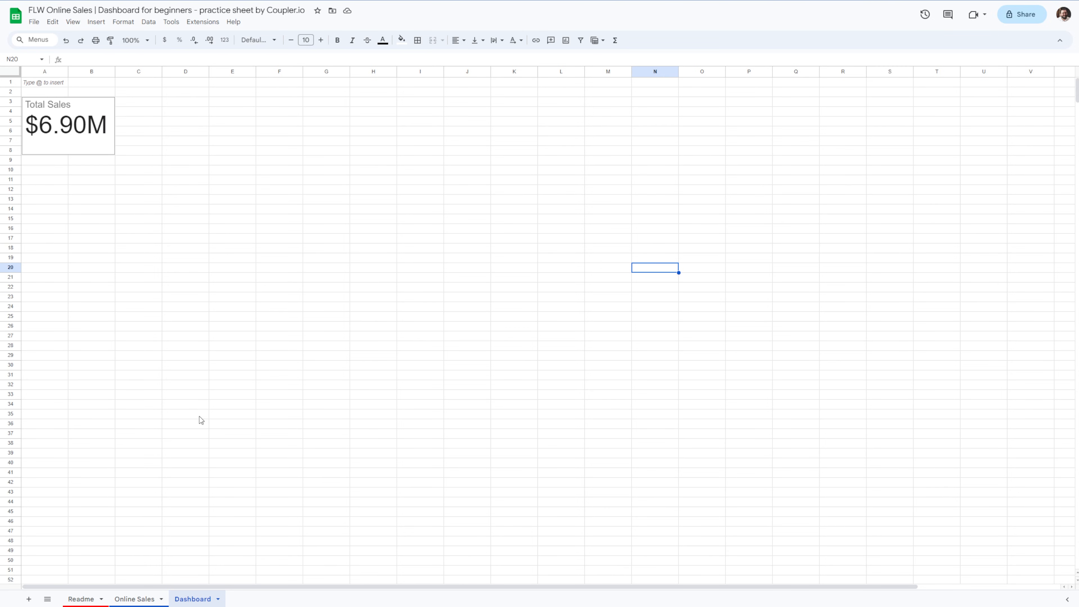
# Insert a line chart of Online Sales columns N and M with aggregated OrderTotal per month
pyautogui.click(96, 21)
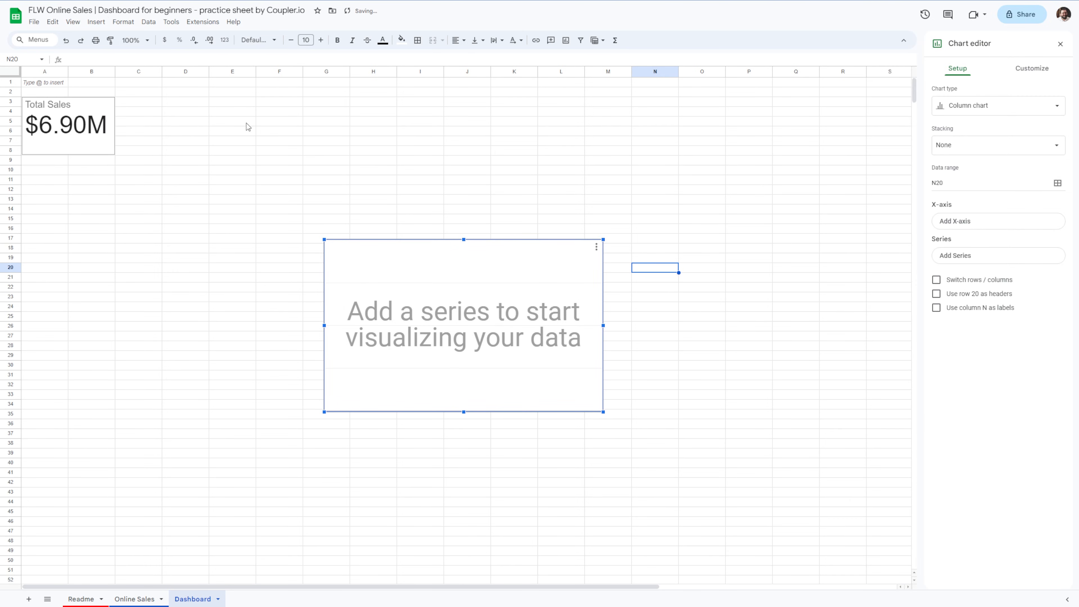
pyautogui.click(998, 106)
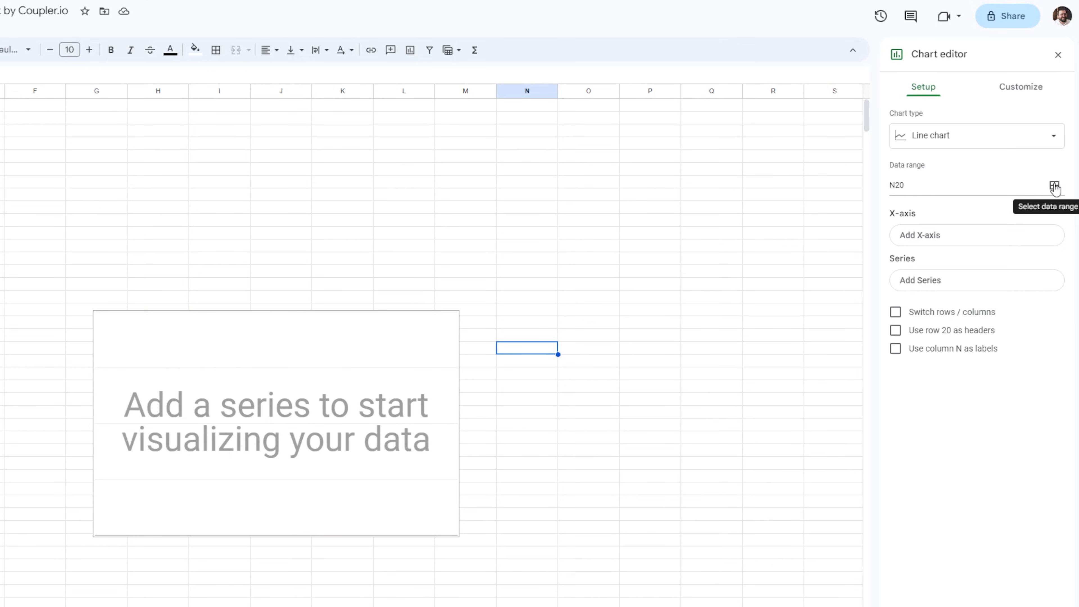
pyautogui.click(1054, 186)
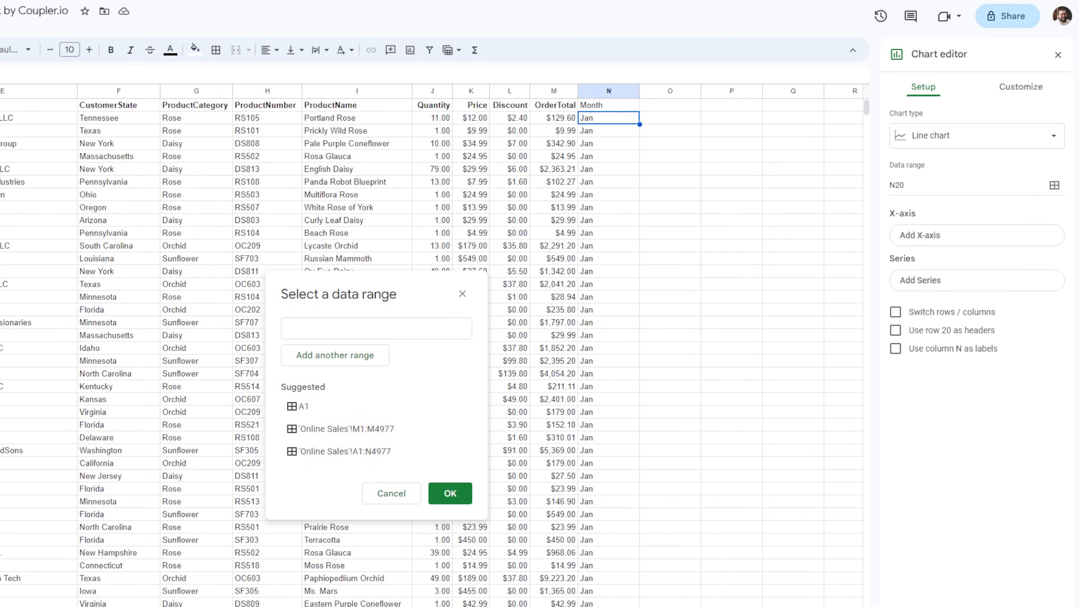
pyautogui.click(609, 91)
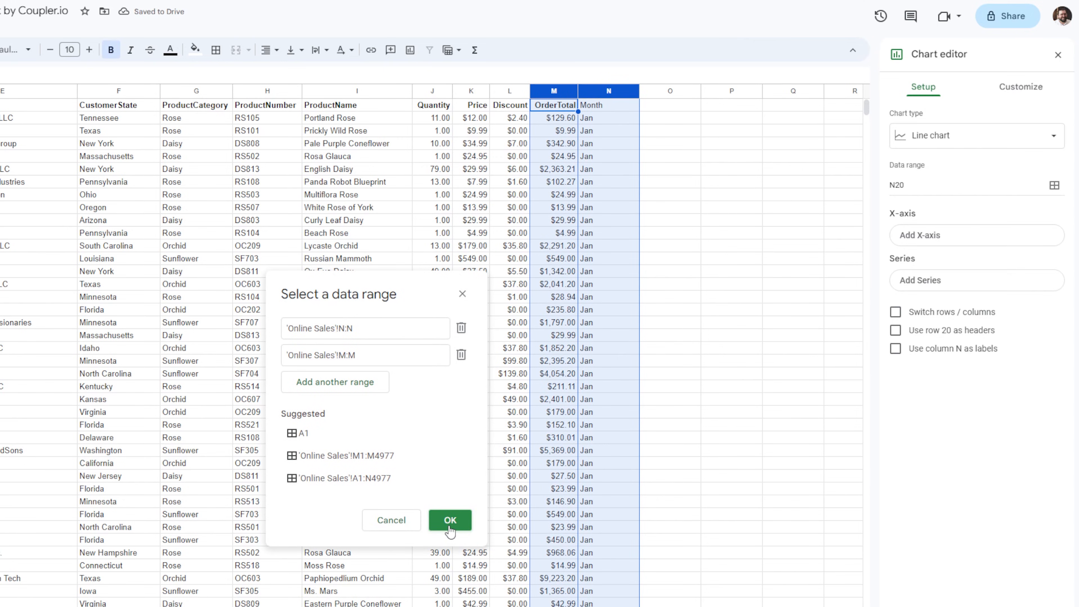
pyautogui.click(450, 520)
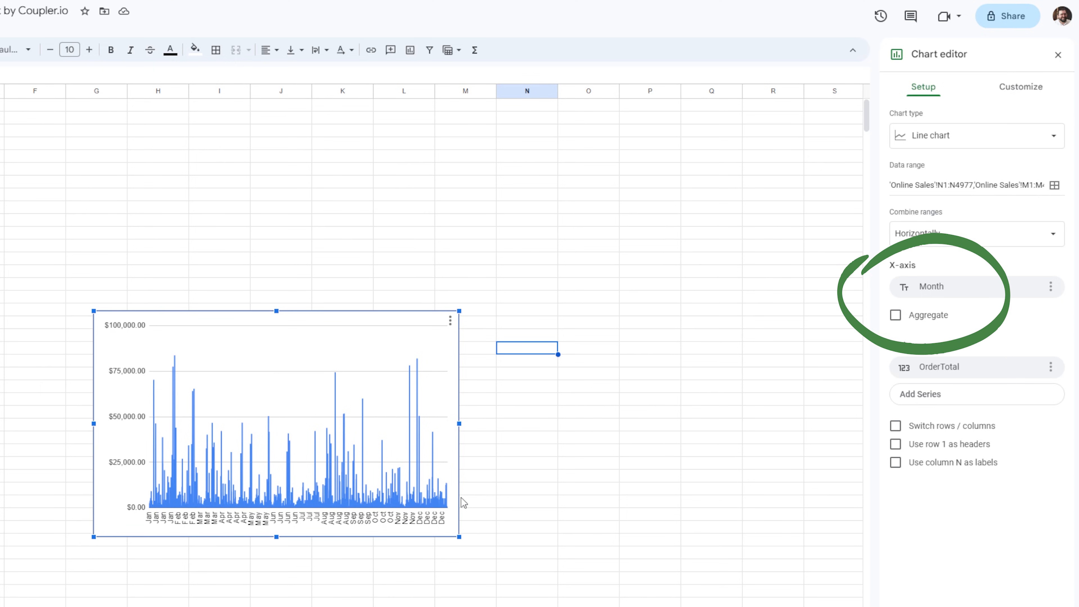
pyautogui.click(896, 315)
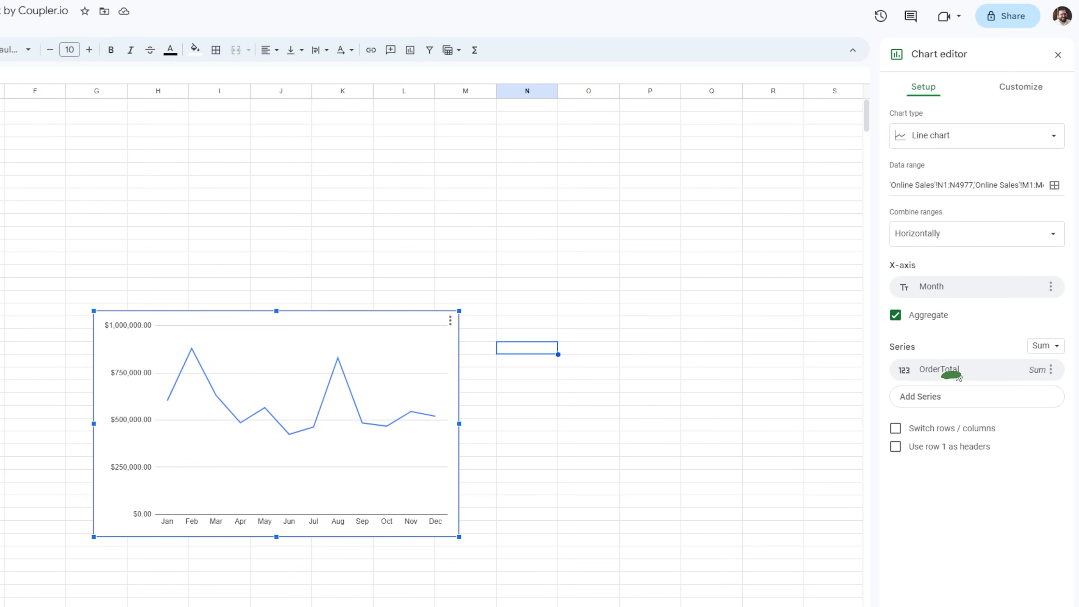
pyautogui.moveTo(524, 441)
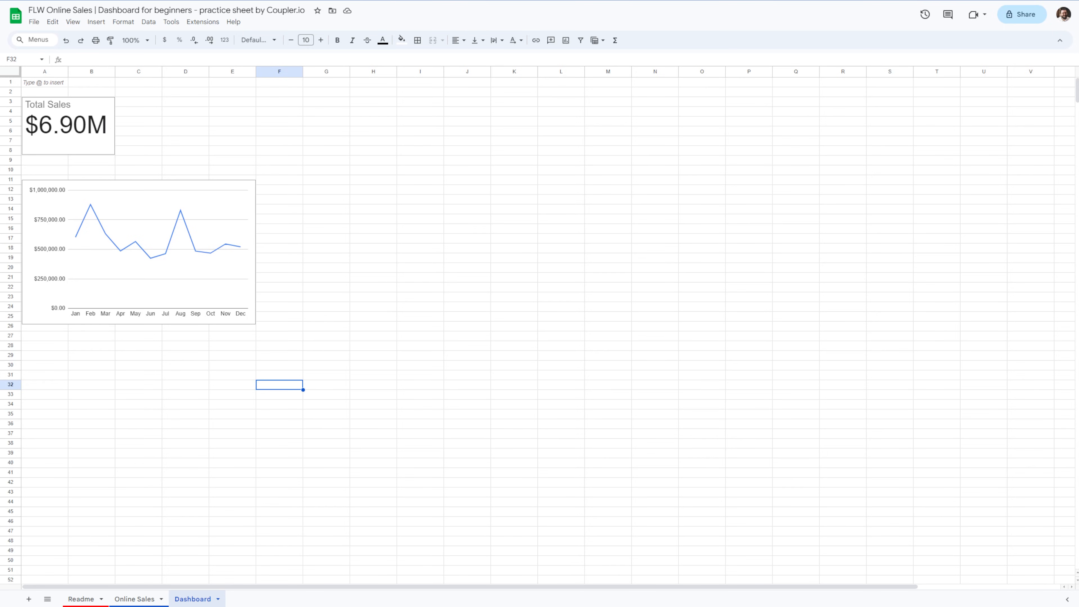
# Insert a table chart of Online Sales columns G and M summing OrderTotal per product category
pyautogui.click(96, 21)
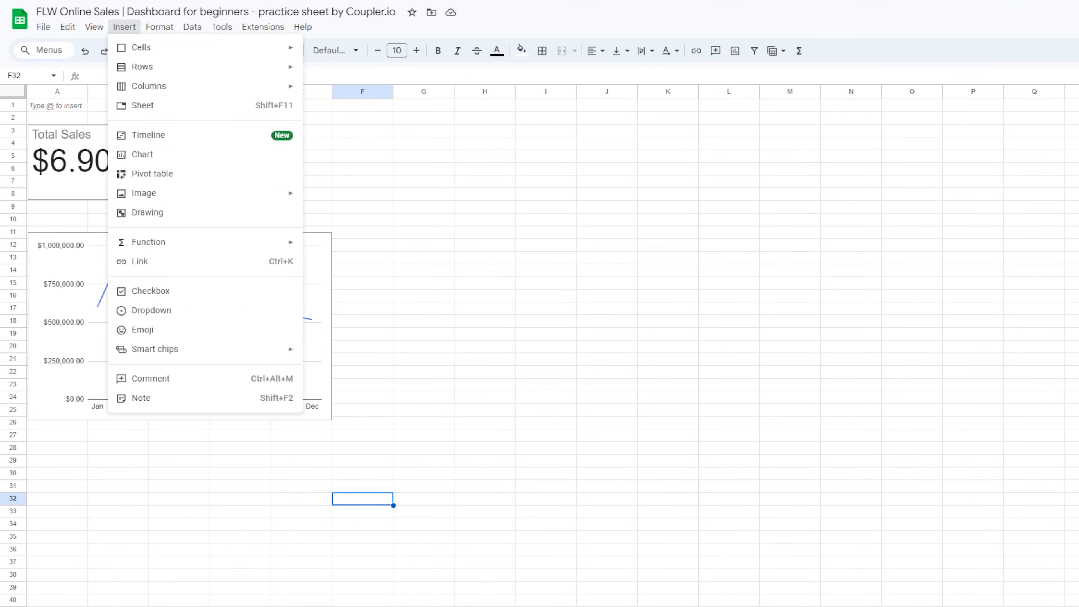
pyautogui.click(142, 154)
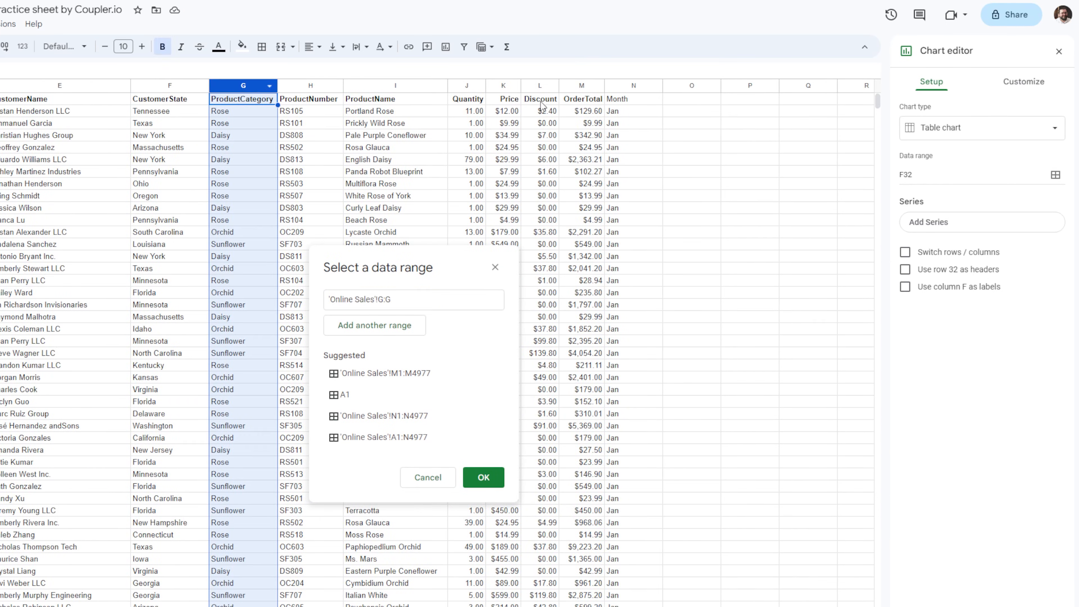
pyautogui.click(483, 478)
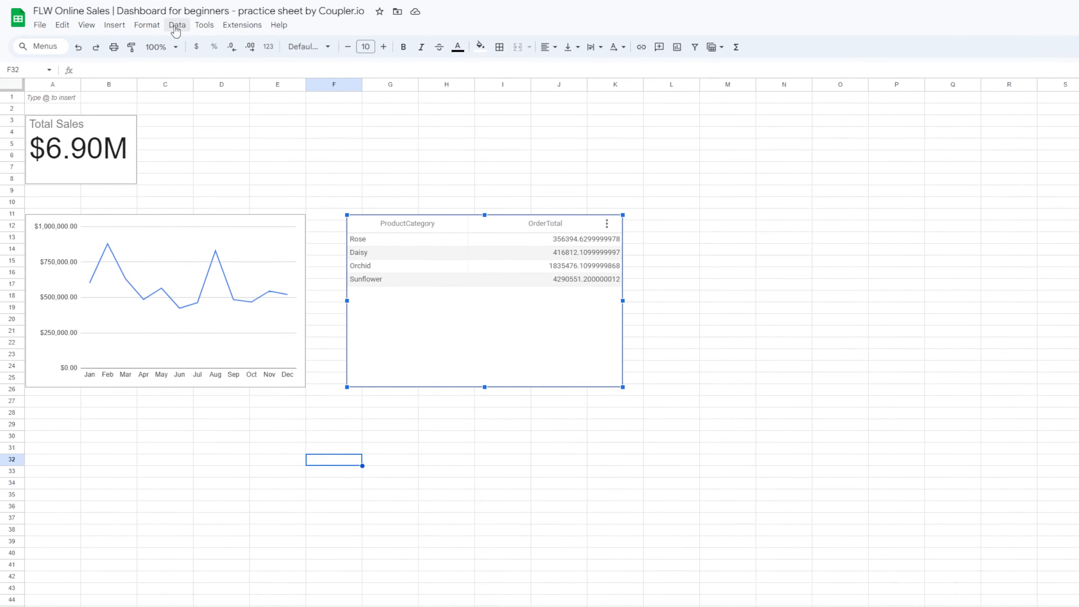
# Add an OrderType slicer and filter to one order type, dropping Total Sales to $6.12M
pyautogui.click(177, 25)
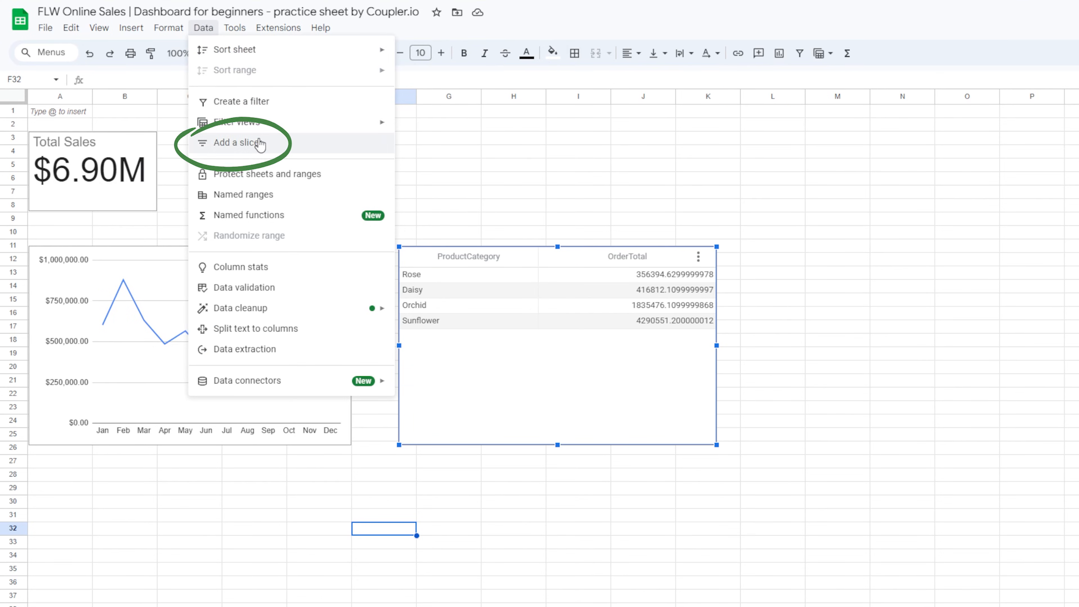
pyautogui.click(239, 143)
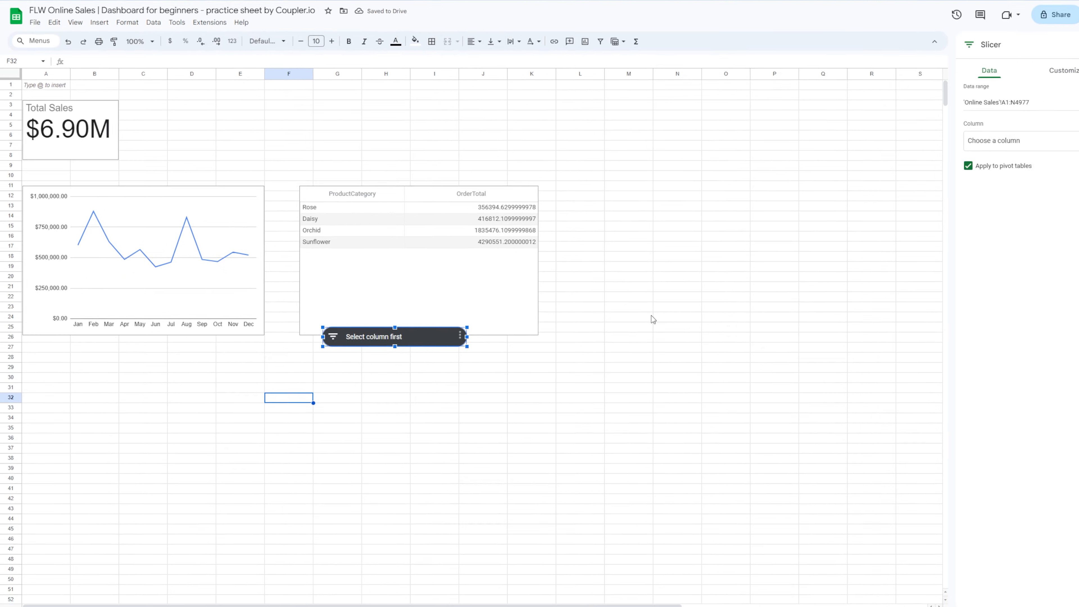
pyautogui.click(1056, 99)
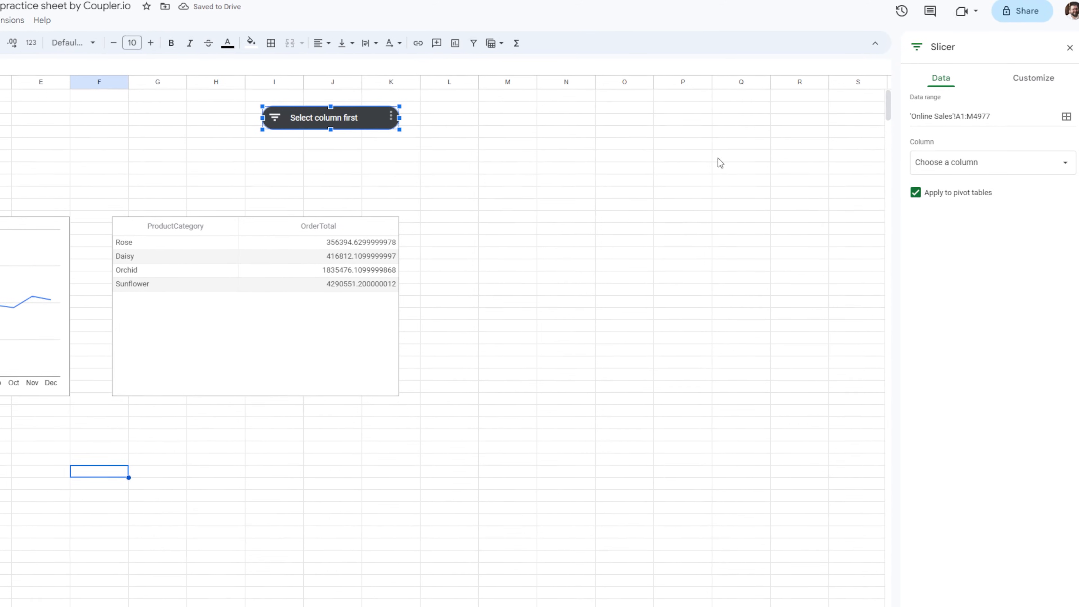
pyautogui.click(991, 162)
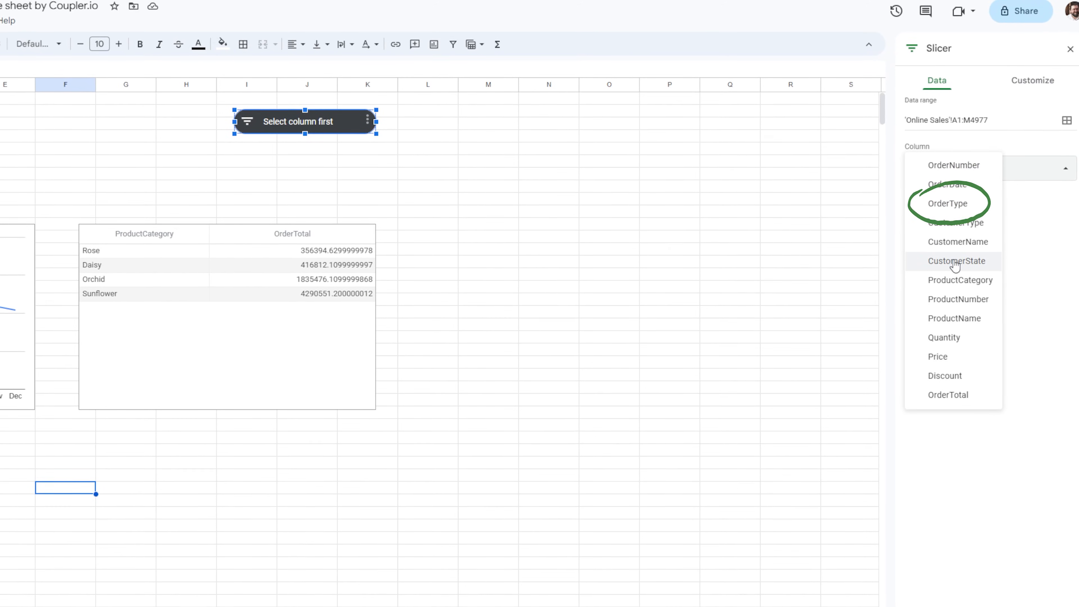
pyautogui.click(948, 204)
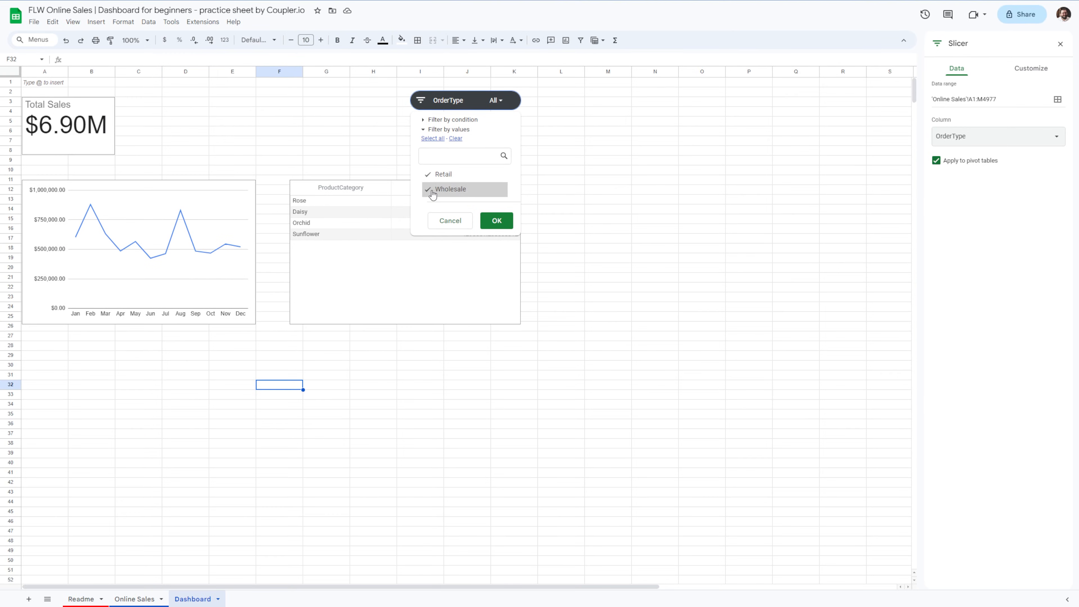
pyautogui.click(497, 220)
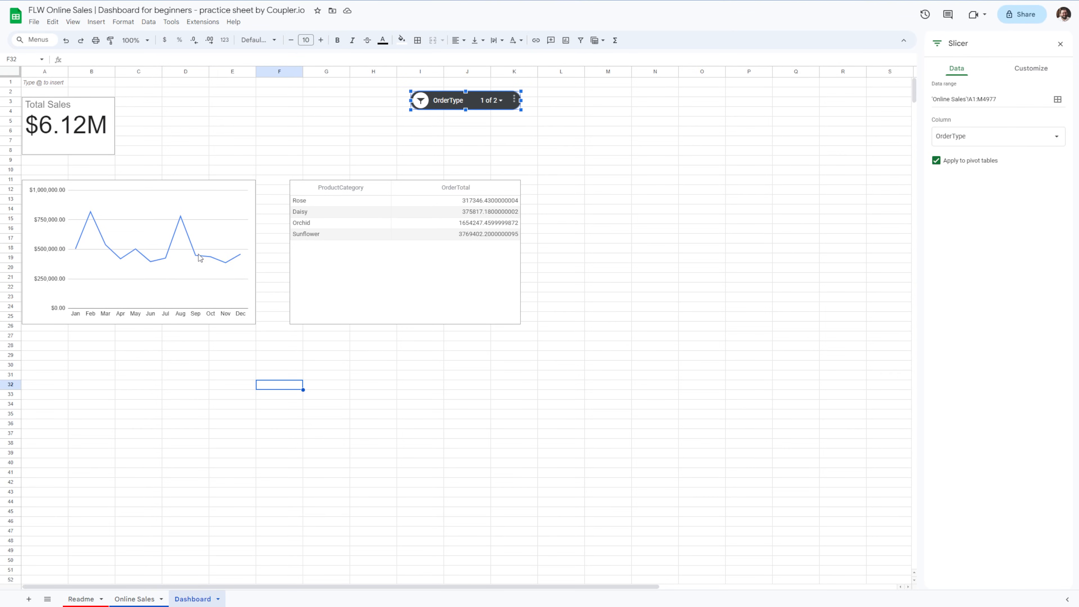
pyautogui.moveTo(137, 258)
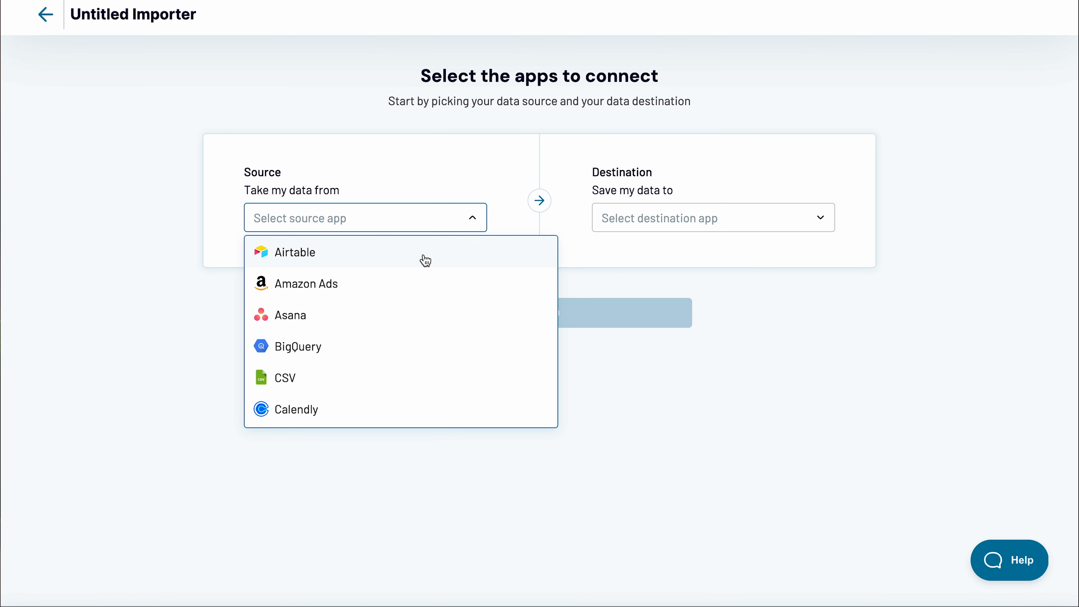
# Choose Facebook Ads as the importer's source app in Coupler.io
pyautogui.scroll(-3)
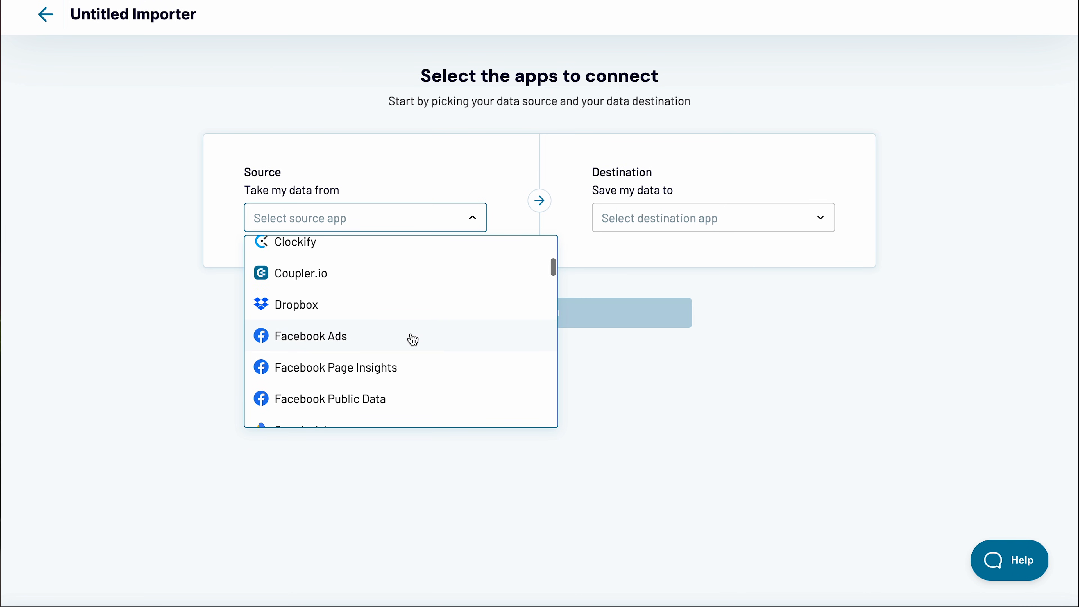
pyautogui.click(310, 336)
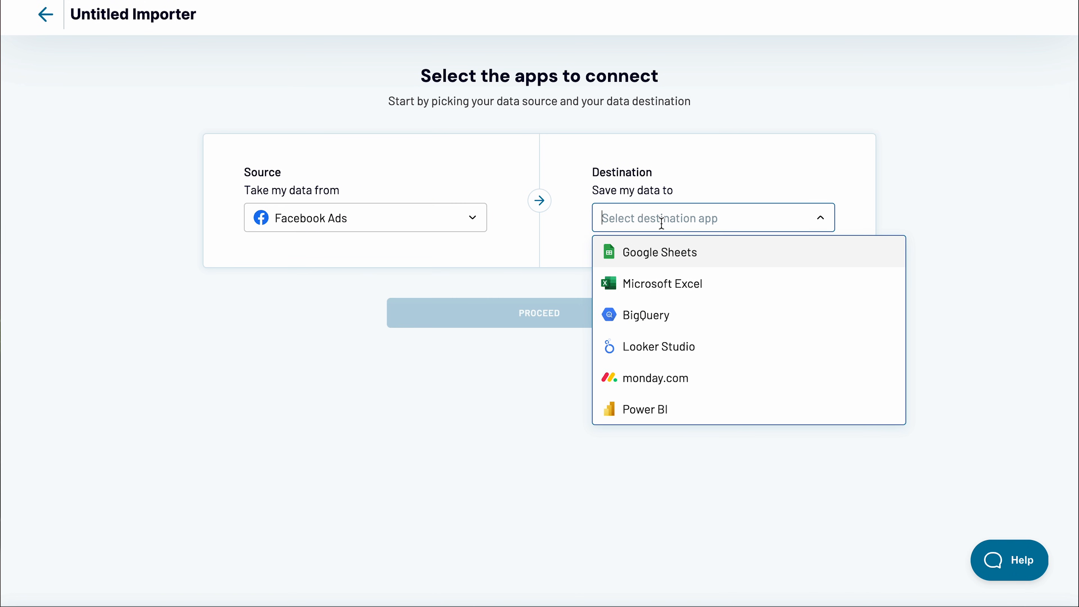